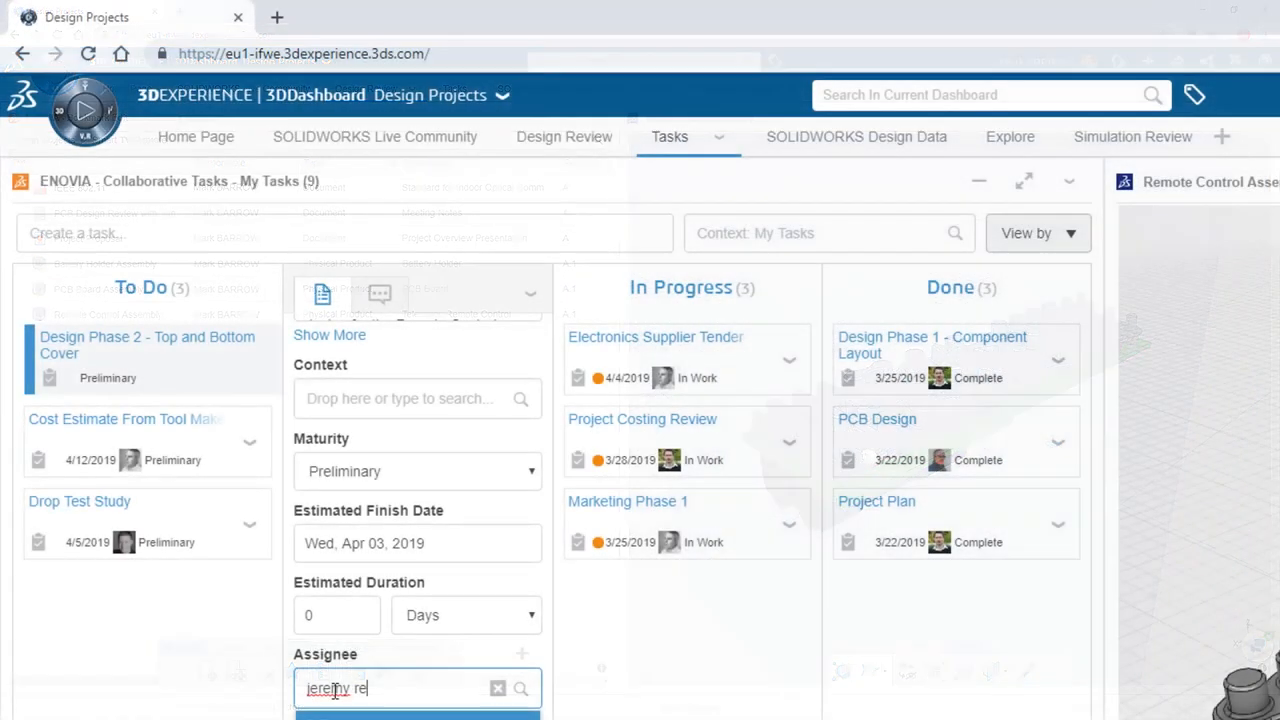
# Step: Choose the matching person as the task assignee
pyautogui.click(417, 715)
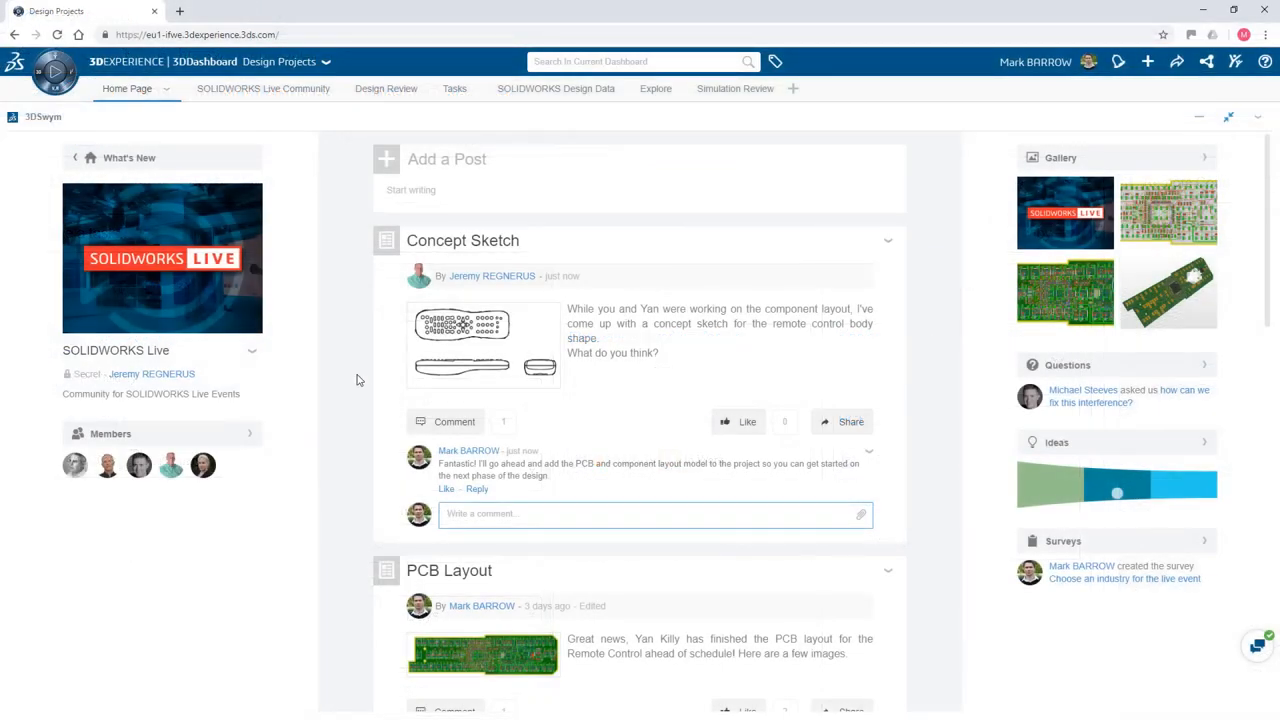
pyautogui.moveTo(55, 71)
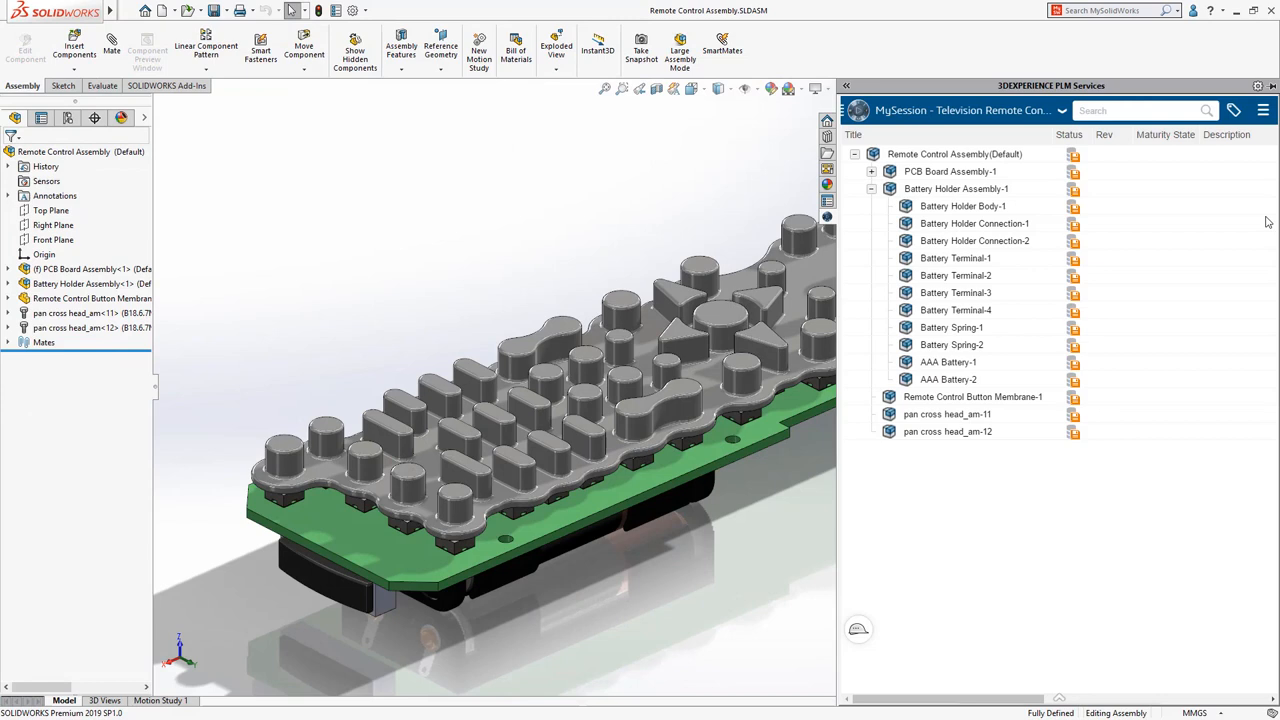
pyautogui.moveTo(992, 157)
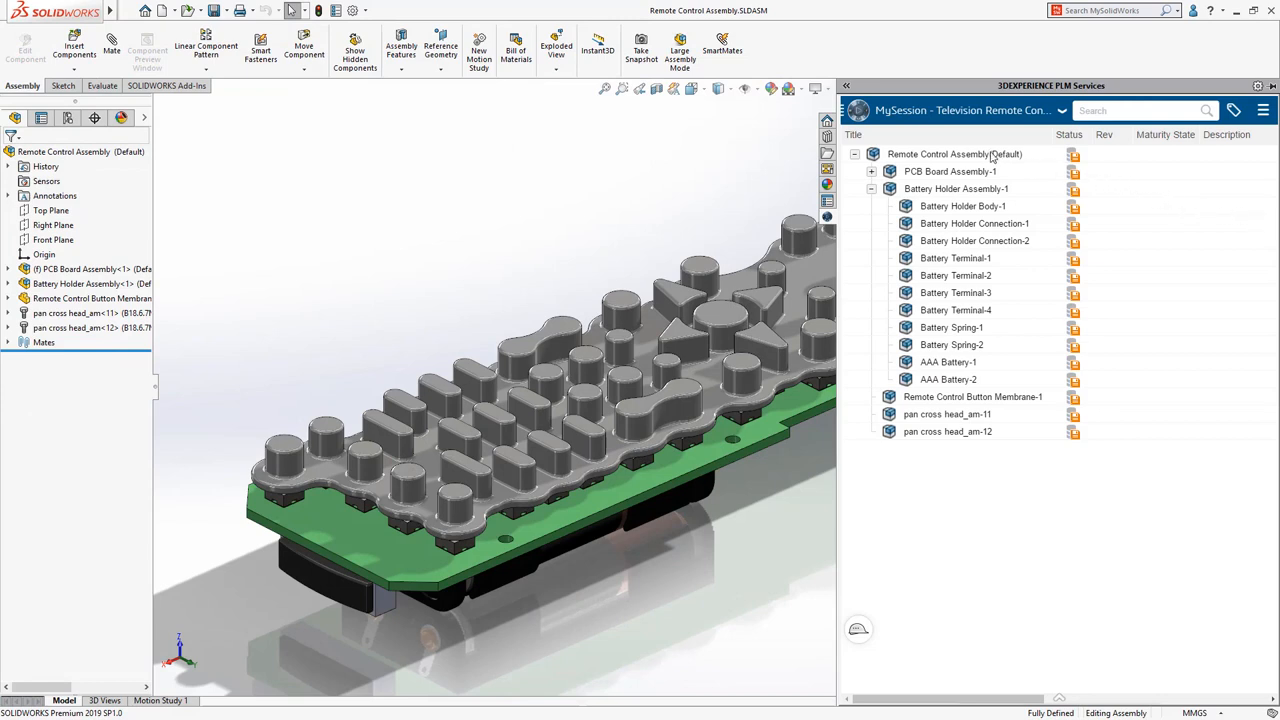
# Step: Save the top-level Remote Control Assembly and all its listed files to 3DEXPERIENCE
pyautogui.rightClick(954, 154)
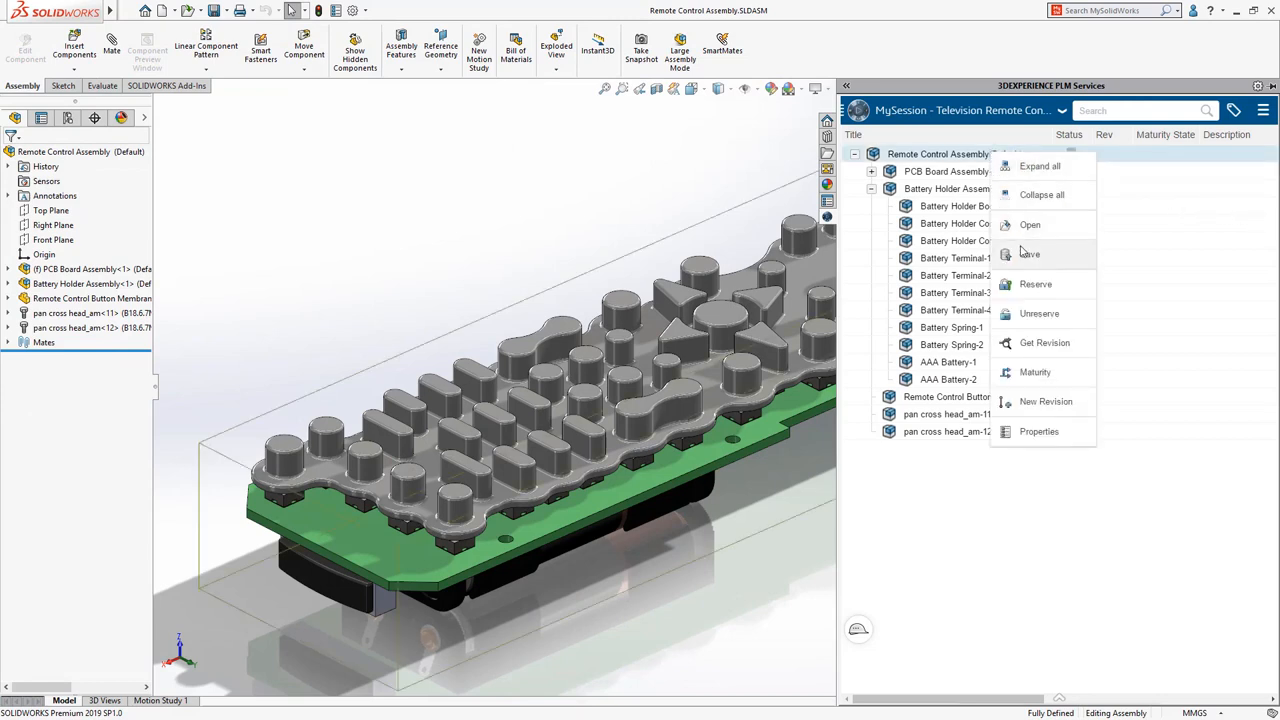
pyautogui.click(1029, 253)
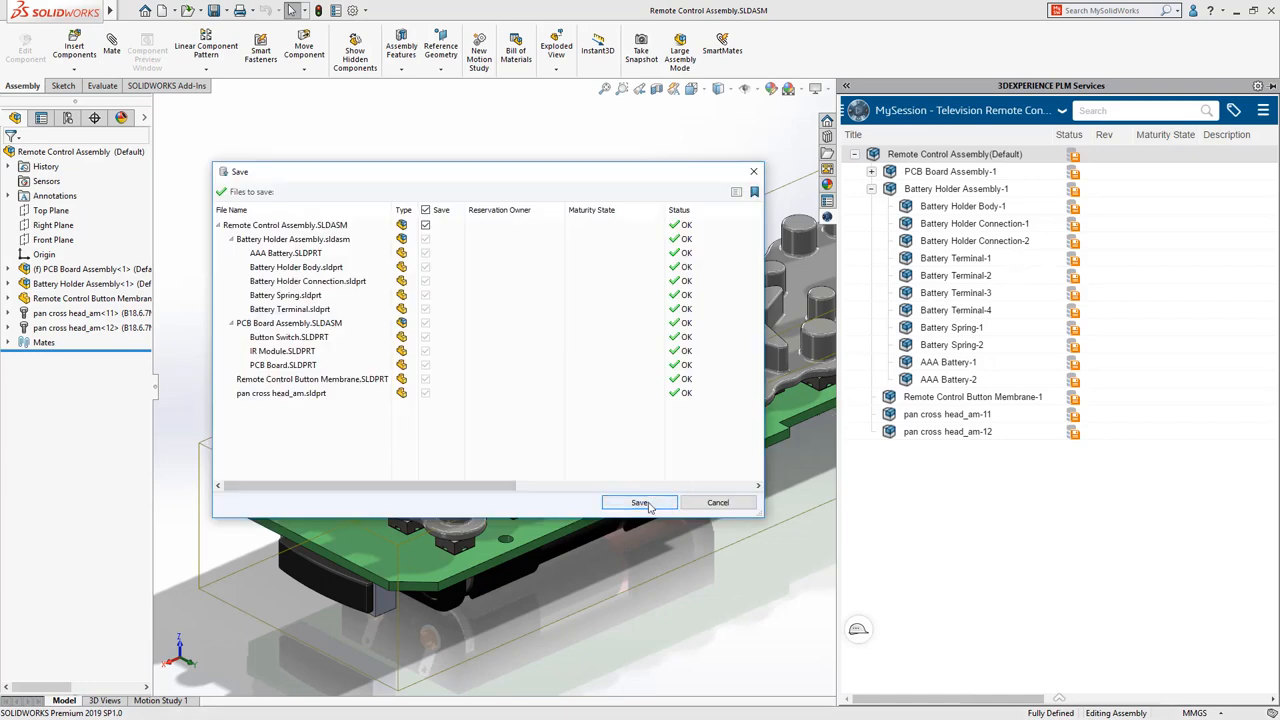
pyautogui.click(640, 502)
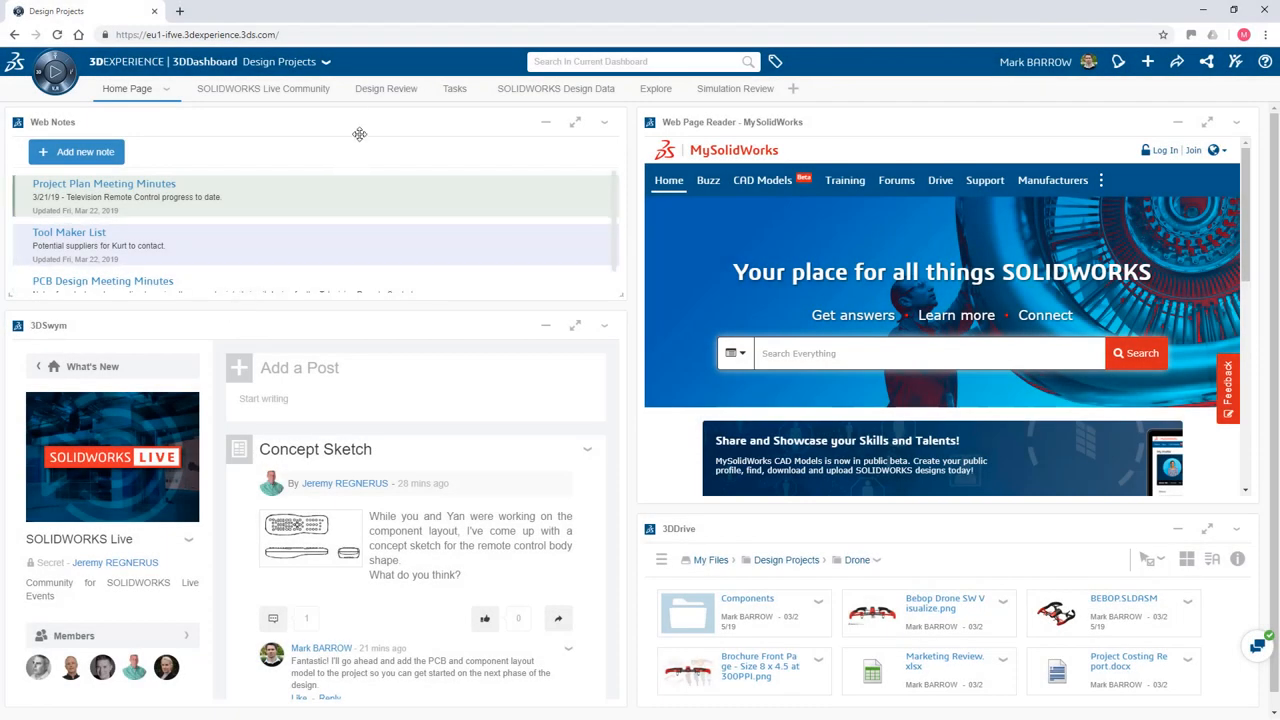
# Step: Open the Smart TV Remote bookmark folder on the Design Review dashboard
pyautogui.click(369, 88)
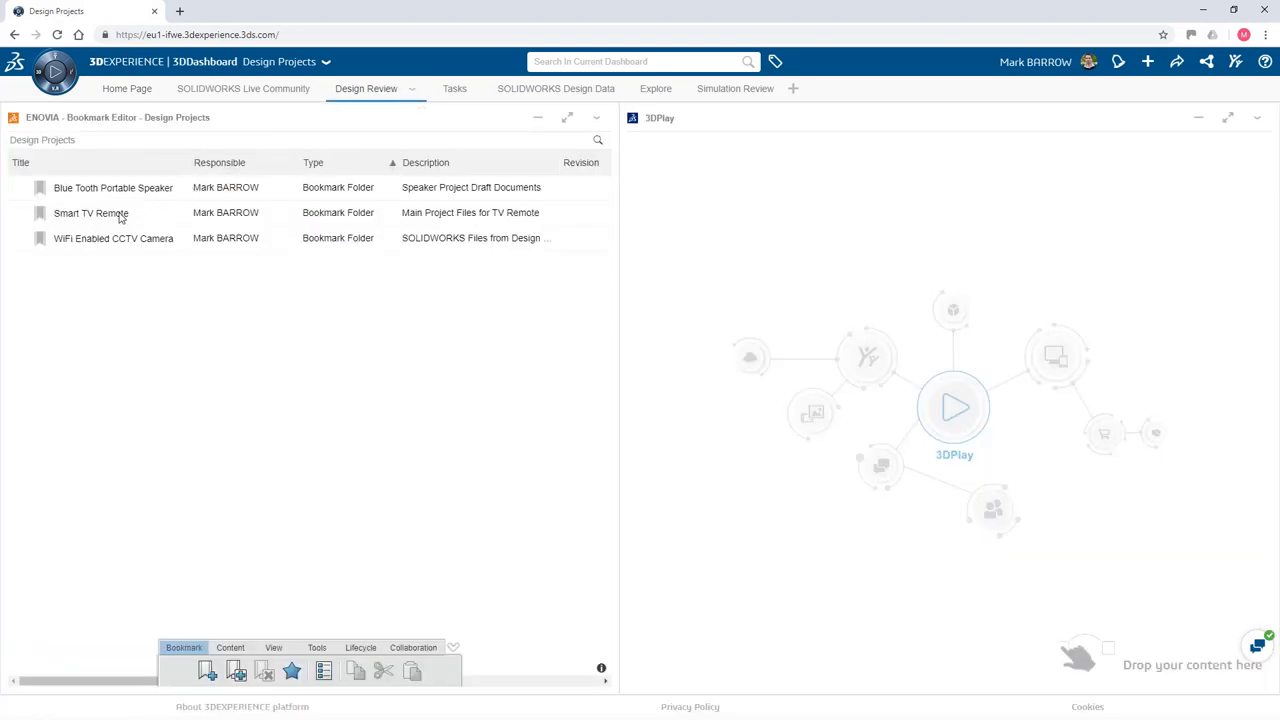
pyautogui.doubleClick(90, 212)
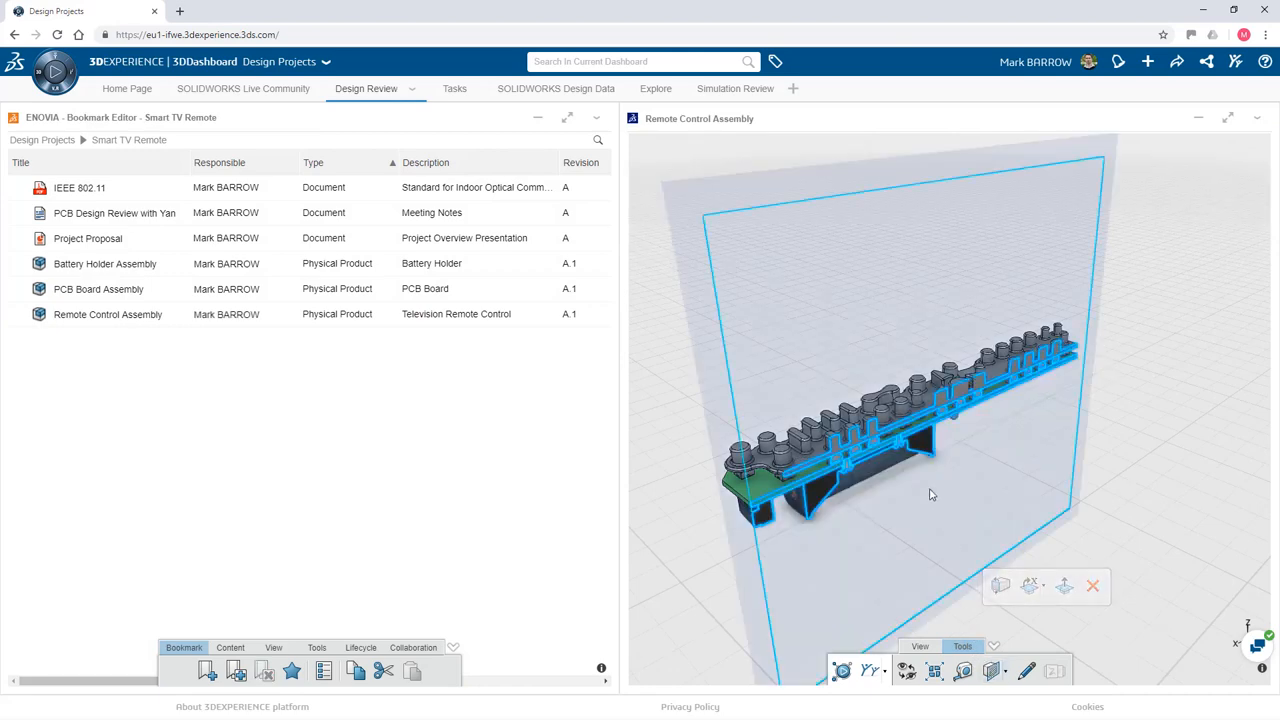
# Step: Move a section cut through the assembly in 3DPlay and bring up view commands
pyautogui.moveTo(930, 495); pyautogui.dragTo(980, 510)
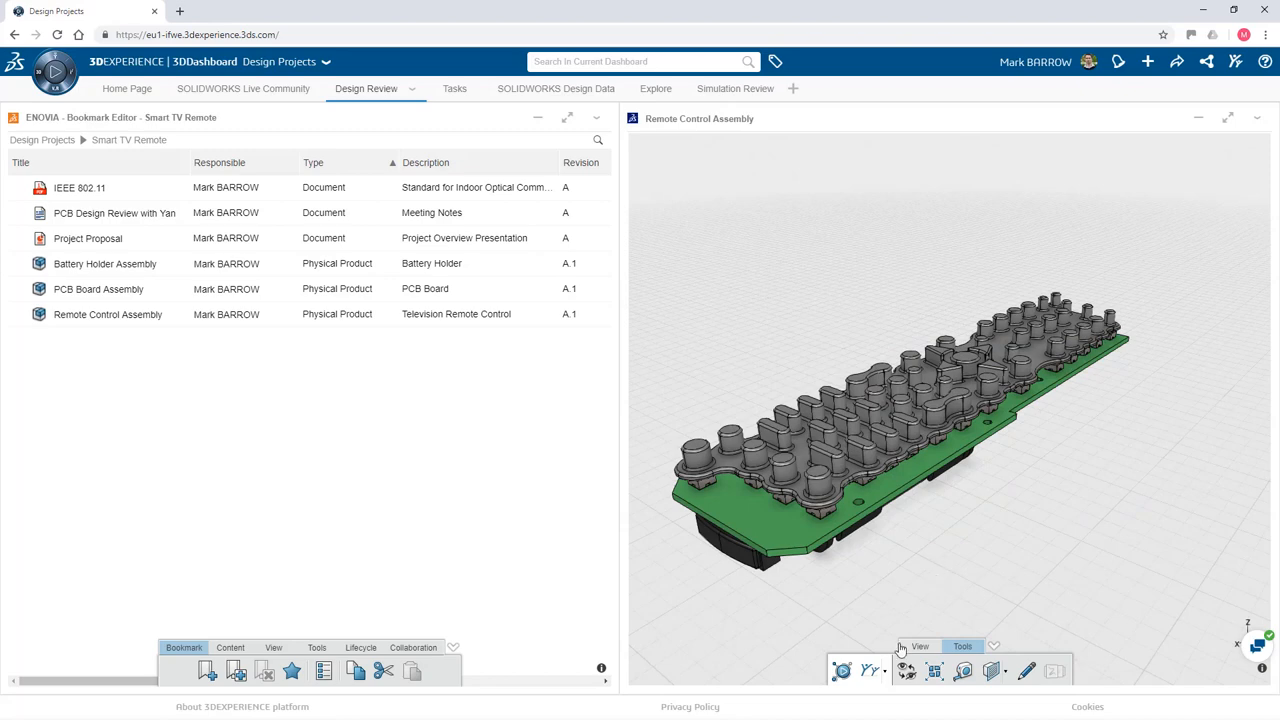
pyautogui.click(871, 671)
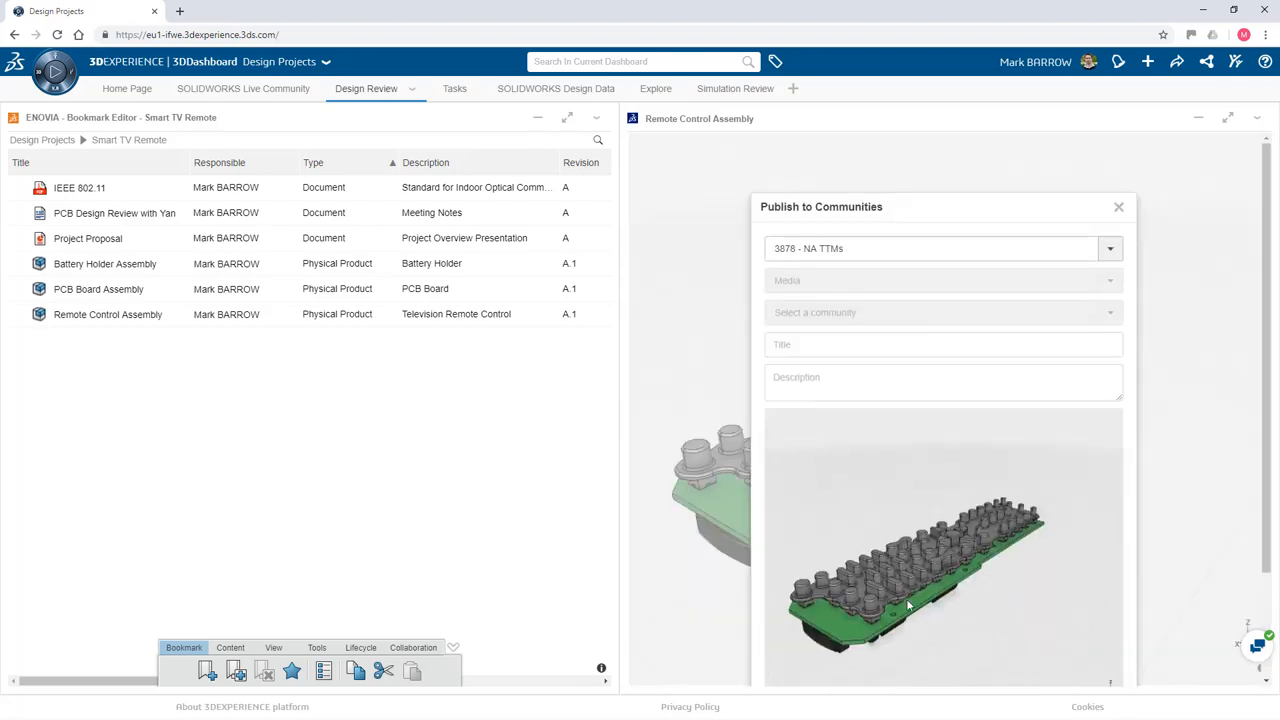
pyautogui.click(243, 88)
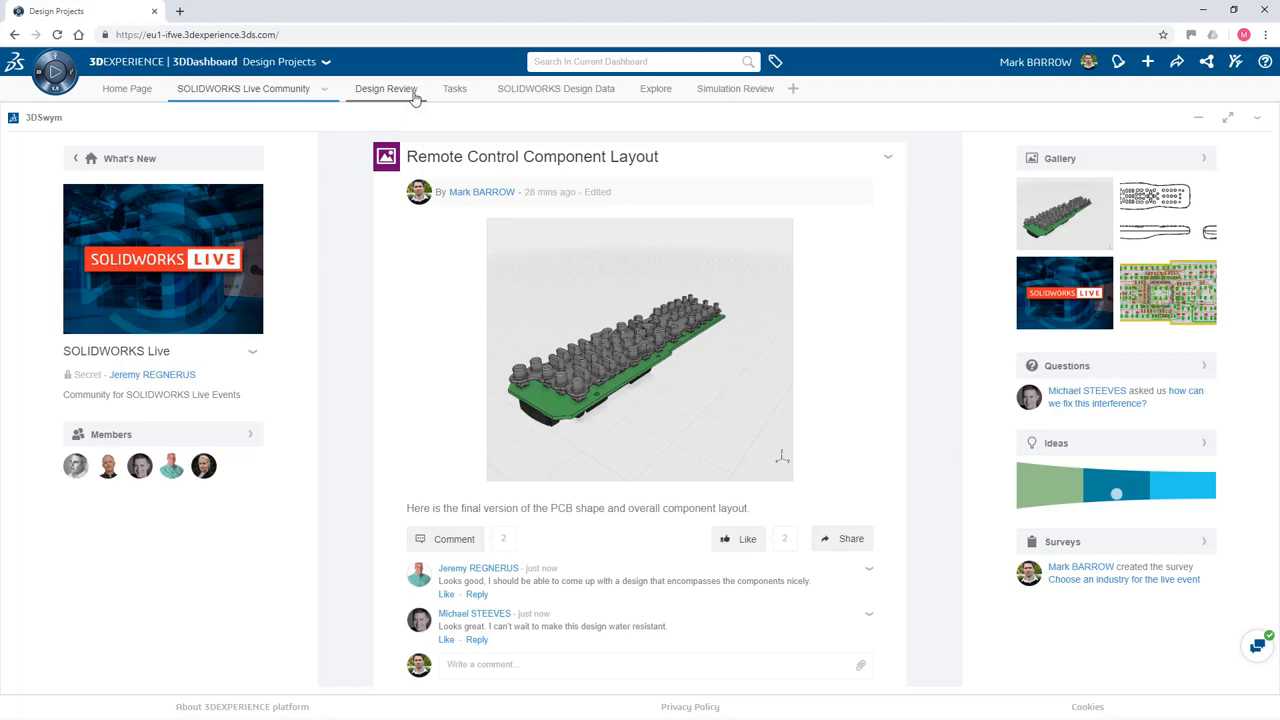
# Step: Mark the Design Phase 1 task as Done on the tasks board
pyautogui.click(434, 88)
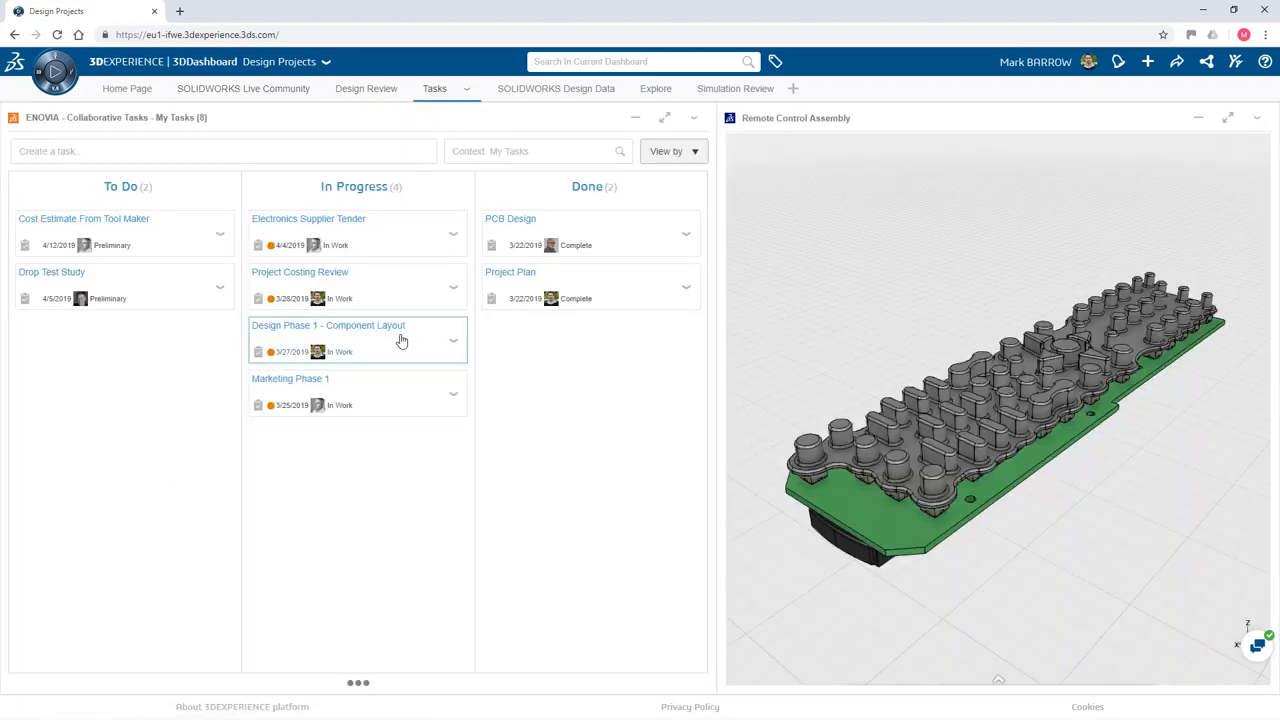
pyautogui.click(328, 325)
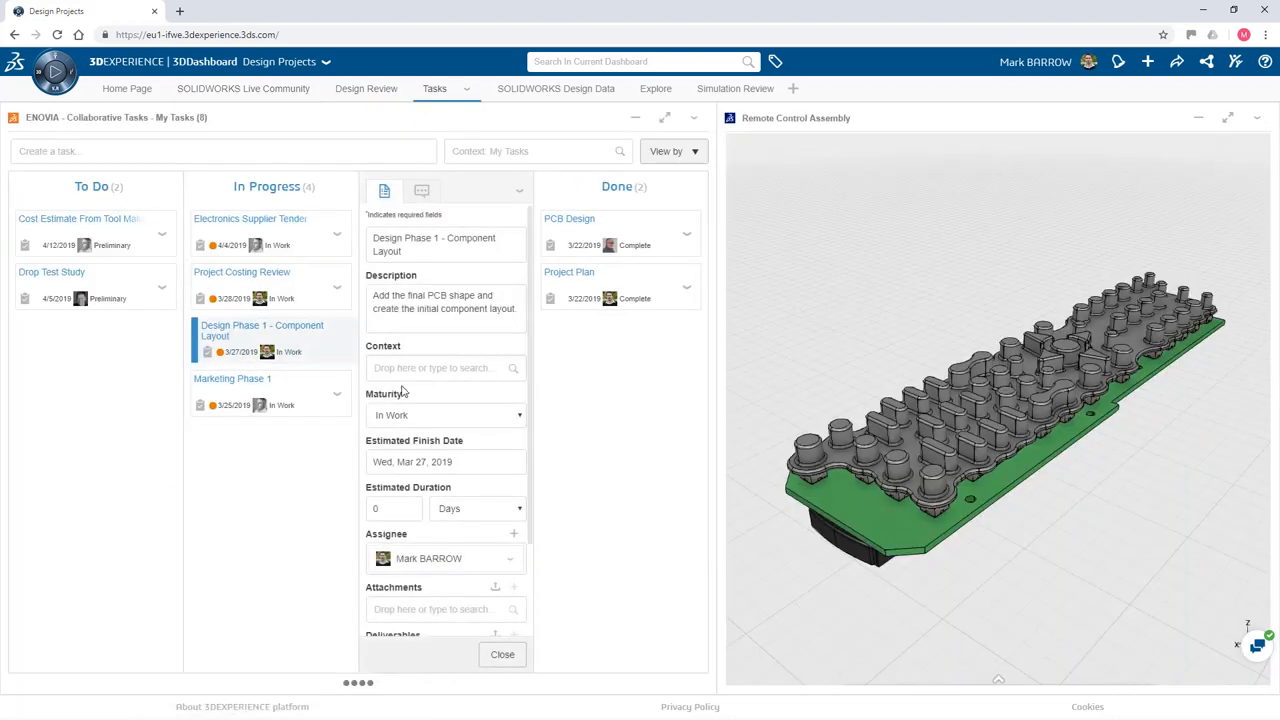
pyautogui.click(502, 654)
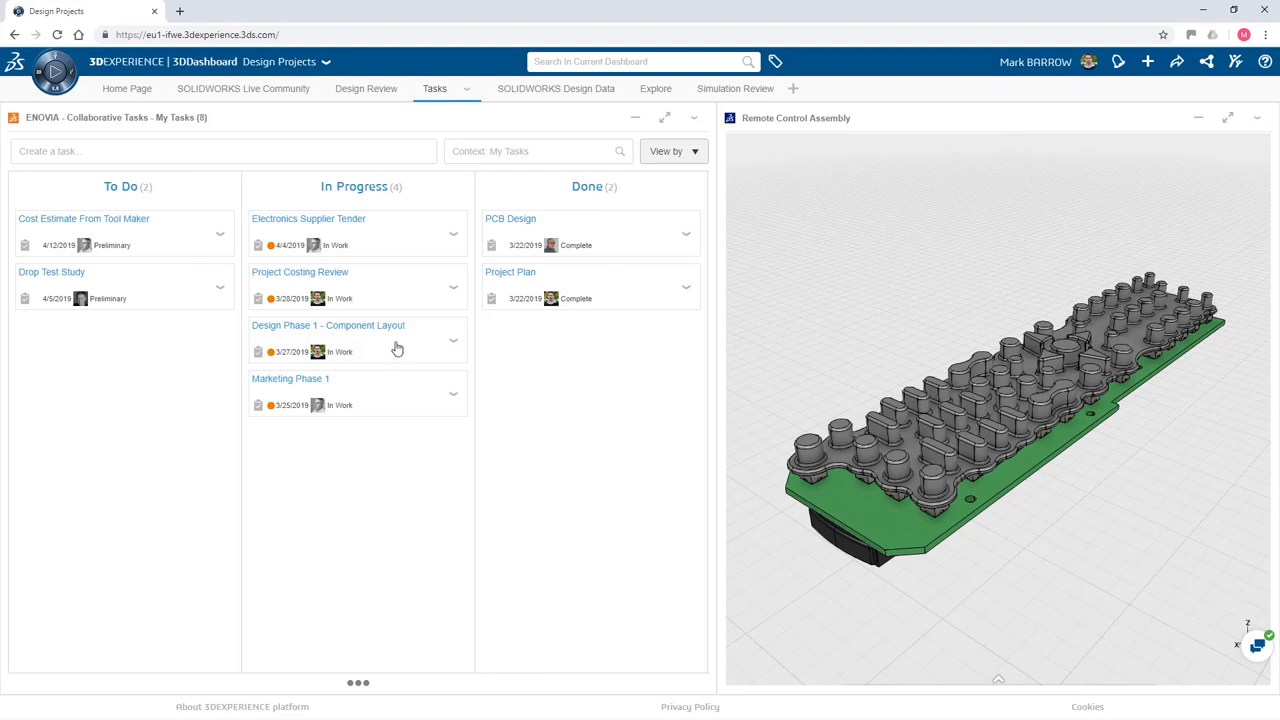
pyautogui.click(452, 340)
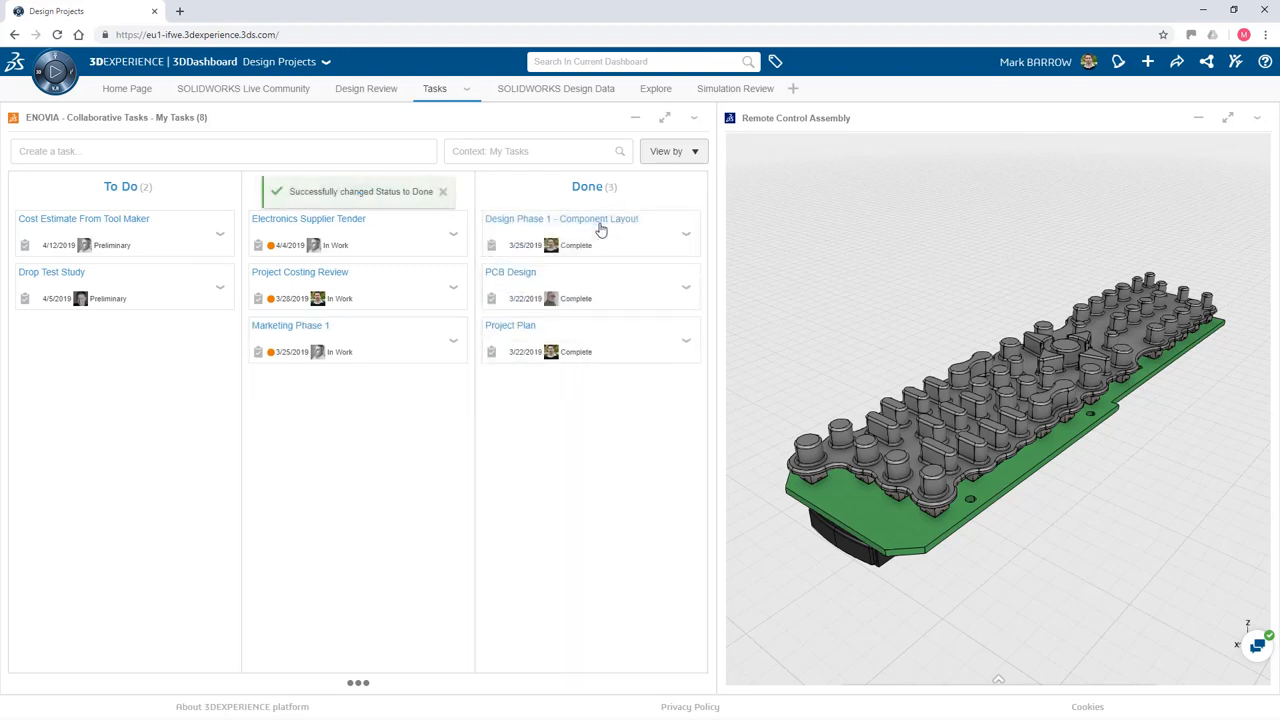
# Step: Create and save task 'Design Phase 2 - Top and Bottom Cover' with Remote Control Assembly attached
pyautogui.click(442, 191)
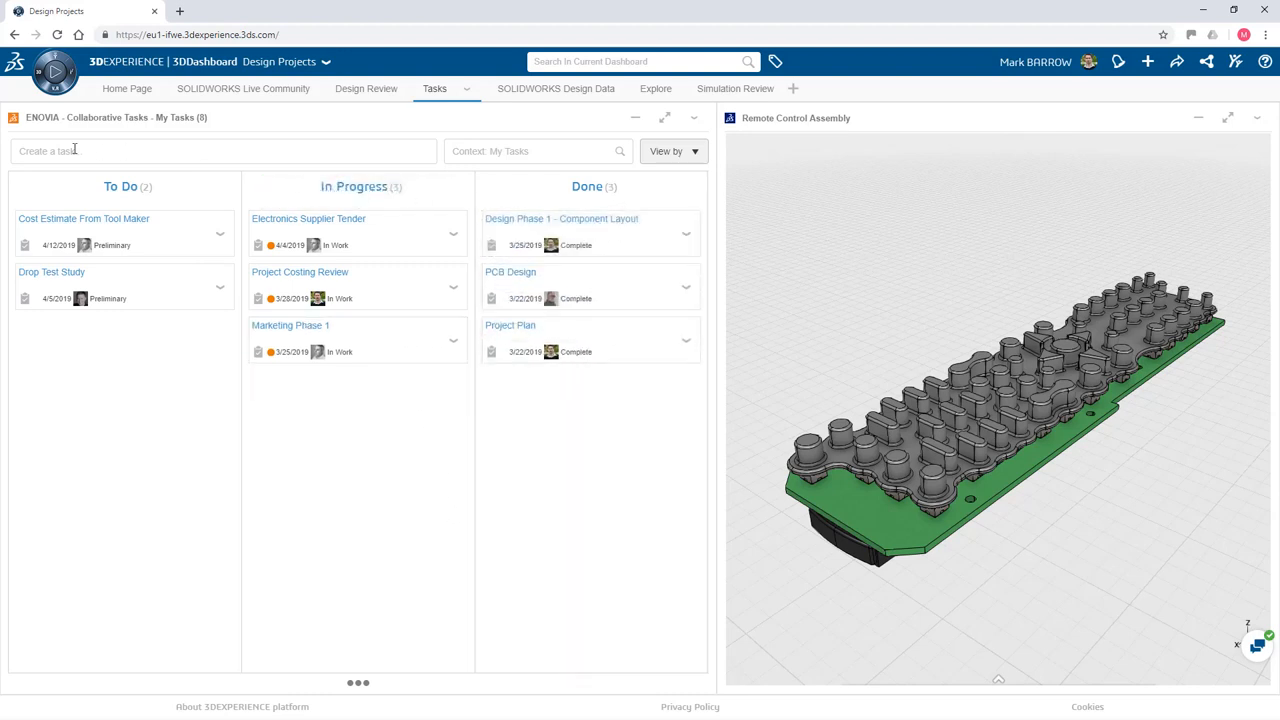
pyautogui.write('Design Phase 2 - Top and Bottom Cover')
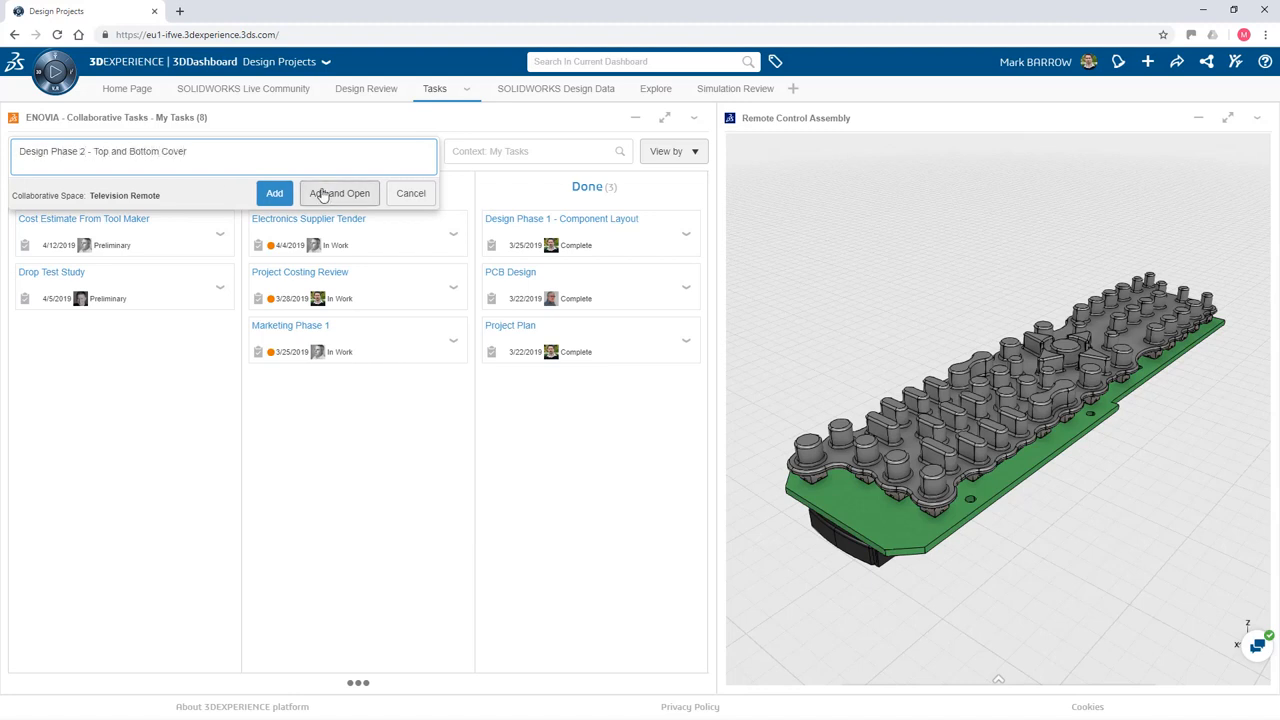
pyautogui.click(339, 193)
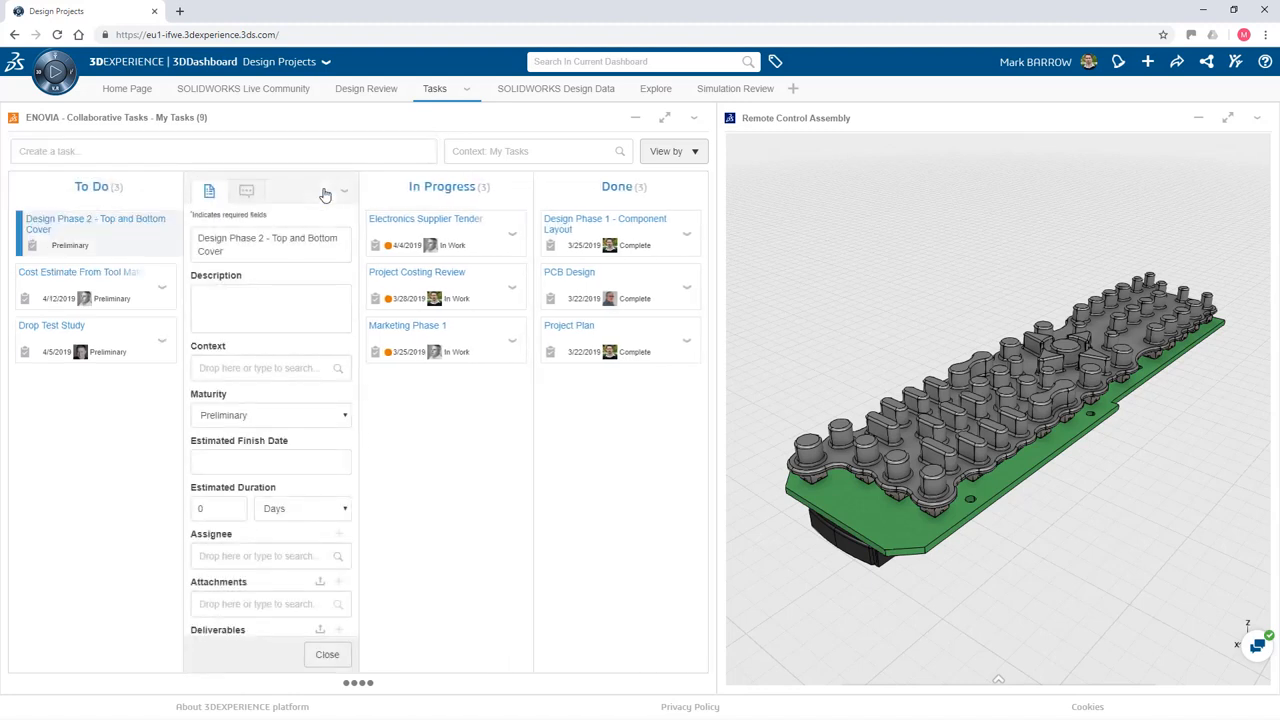
pyautogui.click(270, 461)
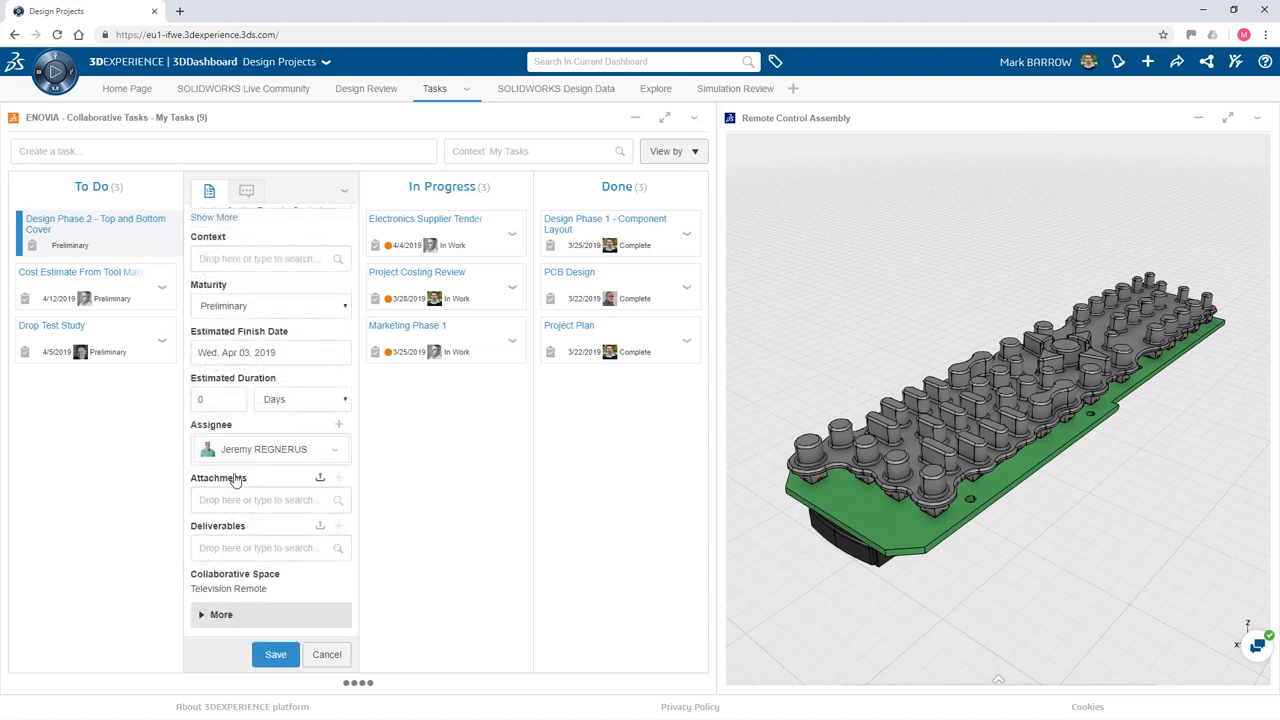
pyautogui.write('Remote Contr')
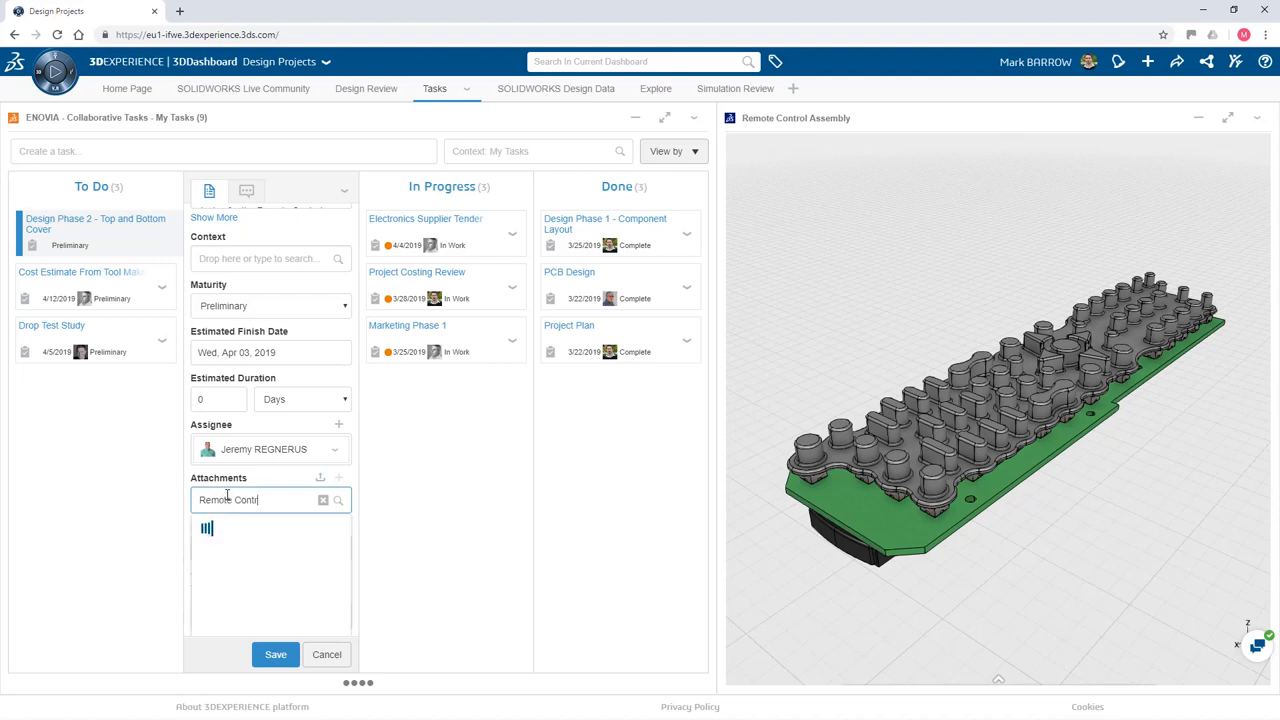
pyautogui.click(267, 531)
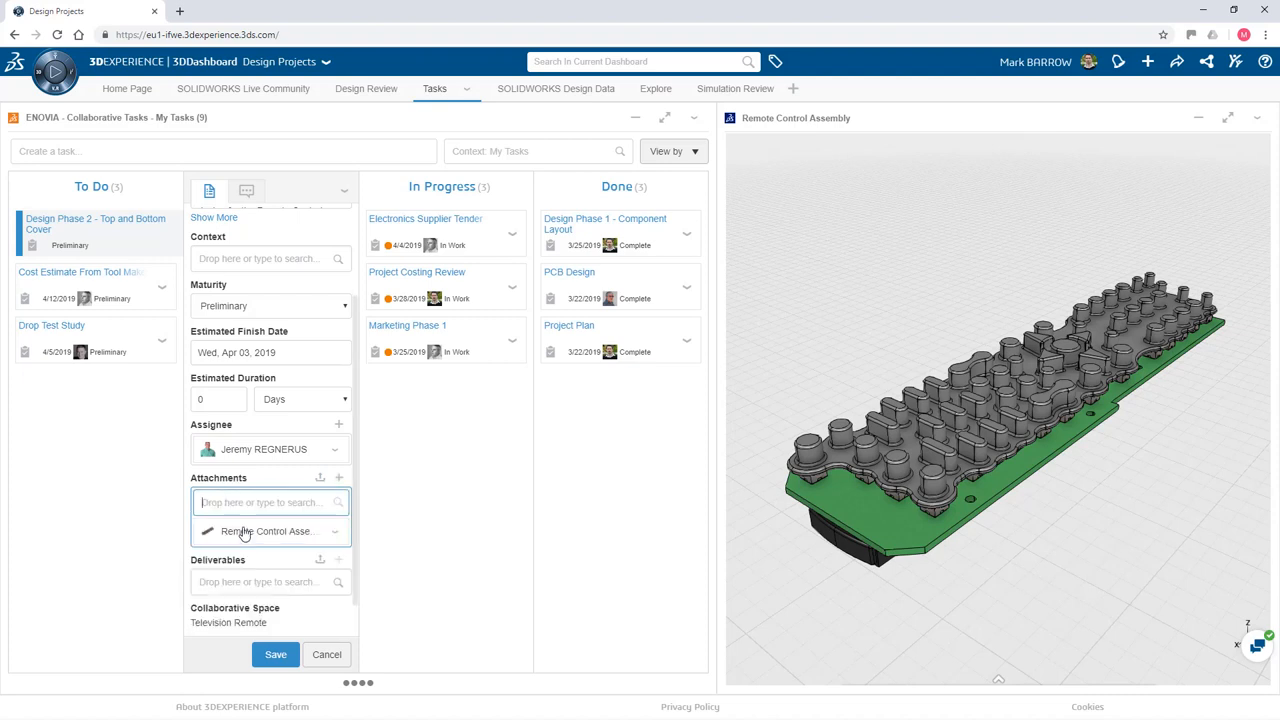
pyautogui.click(275, 654)
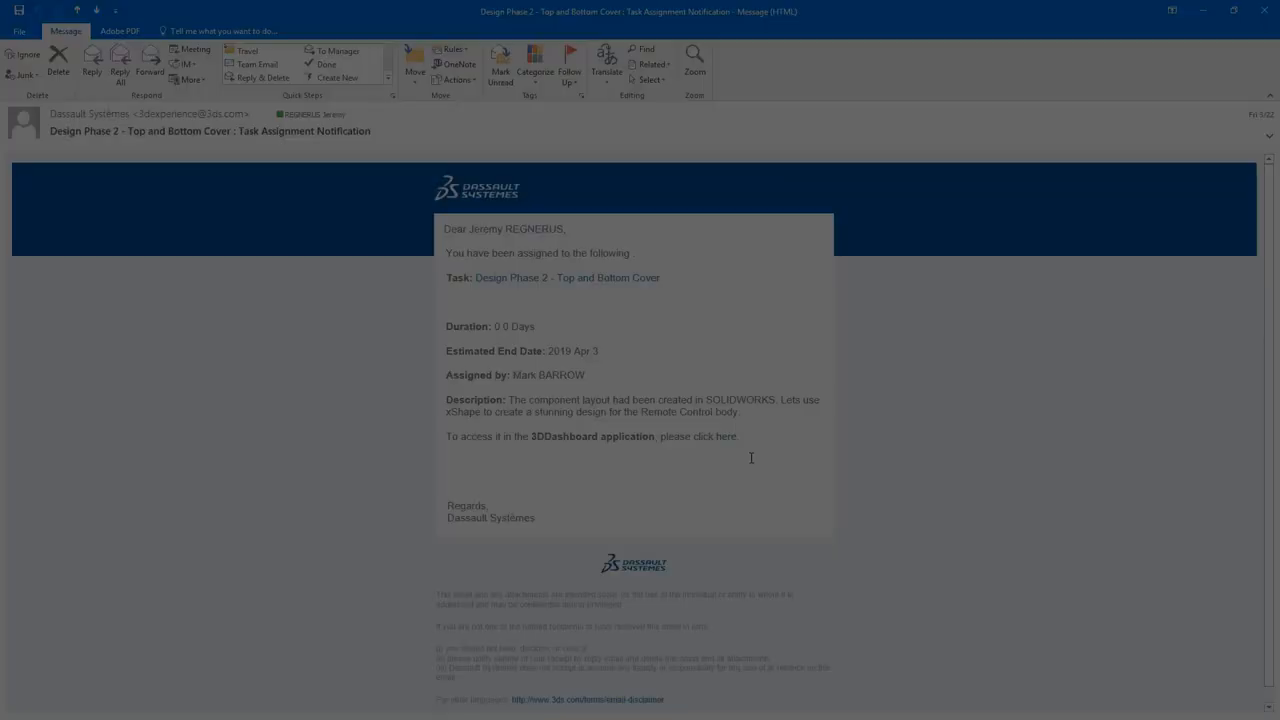
# Step: Follow the notification link to the assigned Top and Bottom Cover task
pyautogui.click(726, 436)
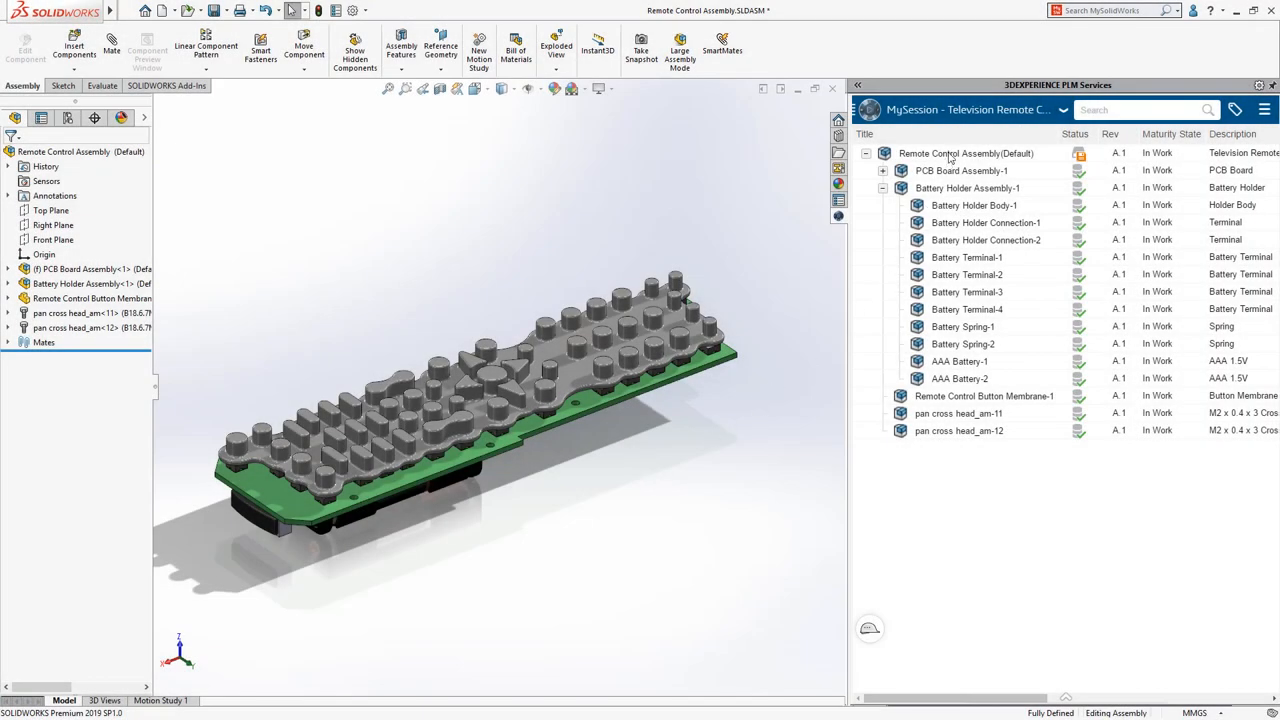
# Step: Bring up Remote Control Assembly actions to add the Remote Control Body component
pyautogui.rightClick(950, 153)
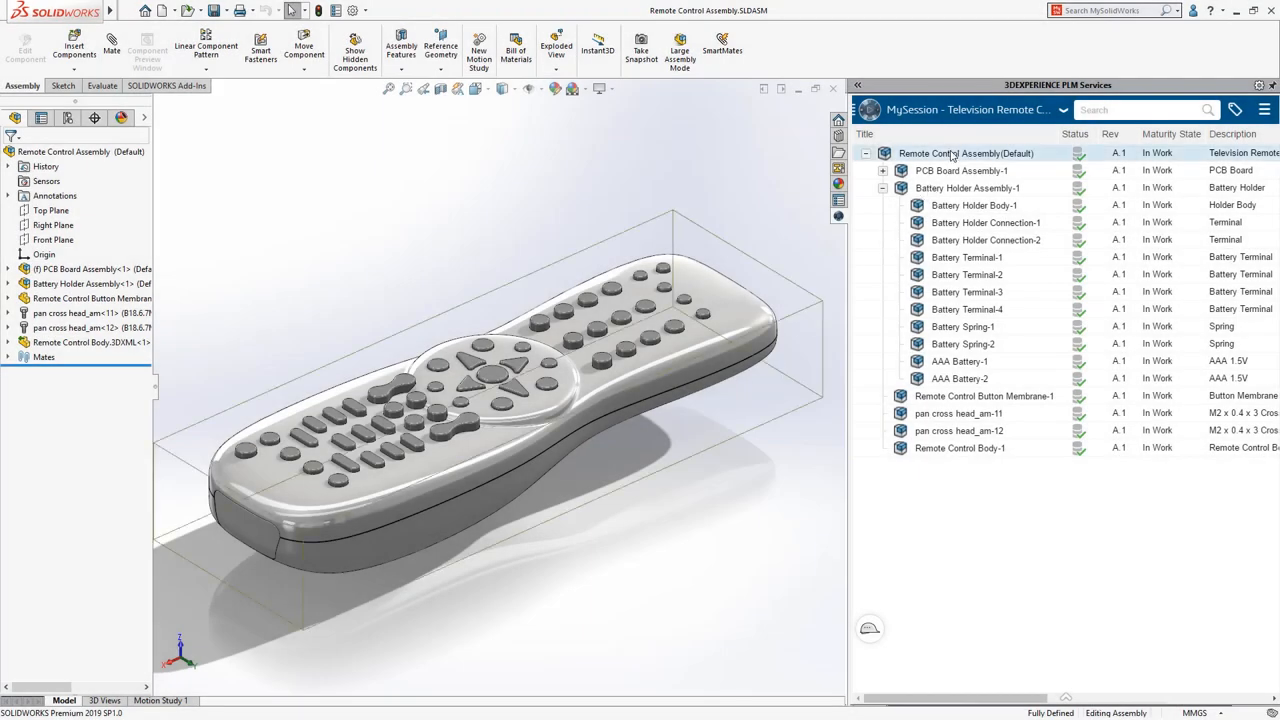
# Step: Change Remote Control Assembly's maturity from In Work to Released
pyautogui.rightClick(965, 153)
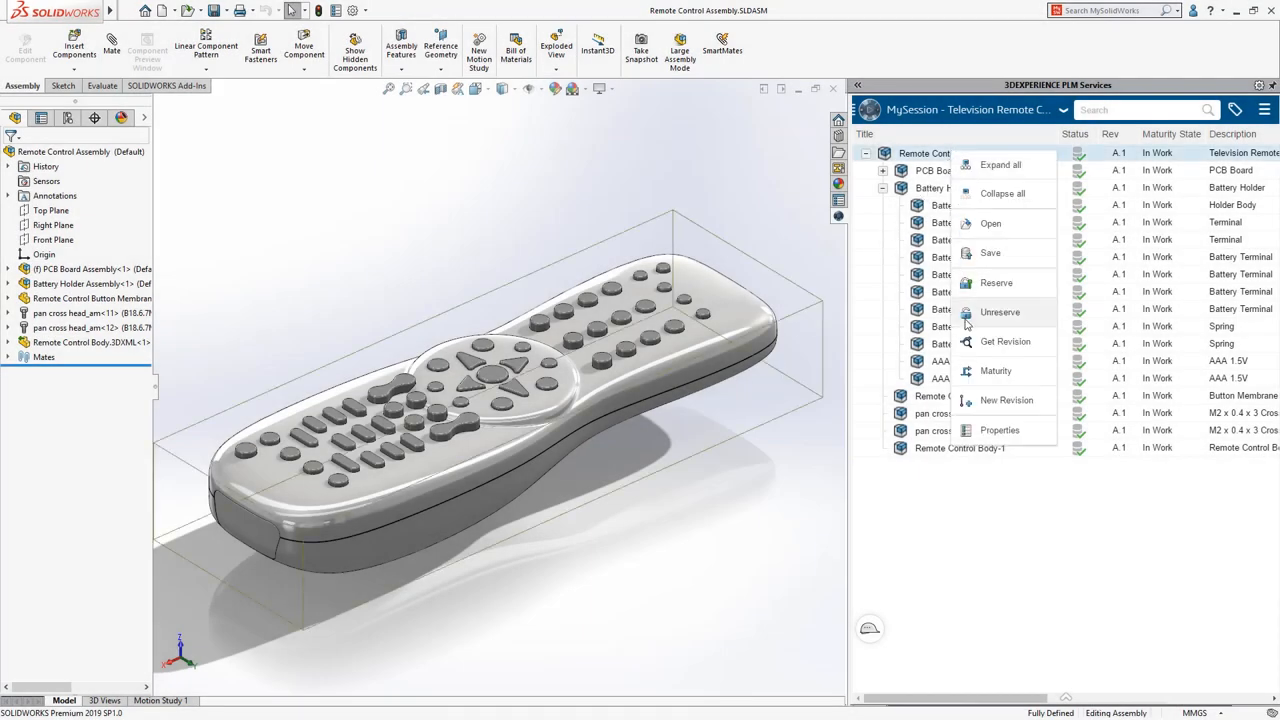
pyautogui.click(995, 371)
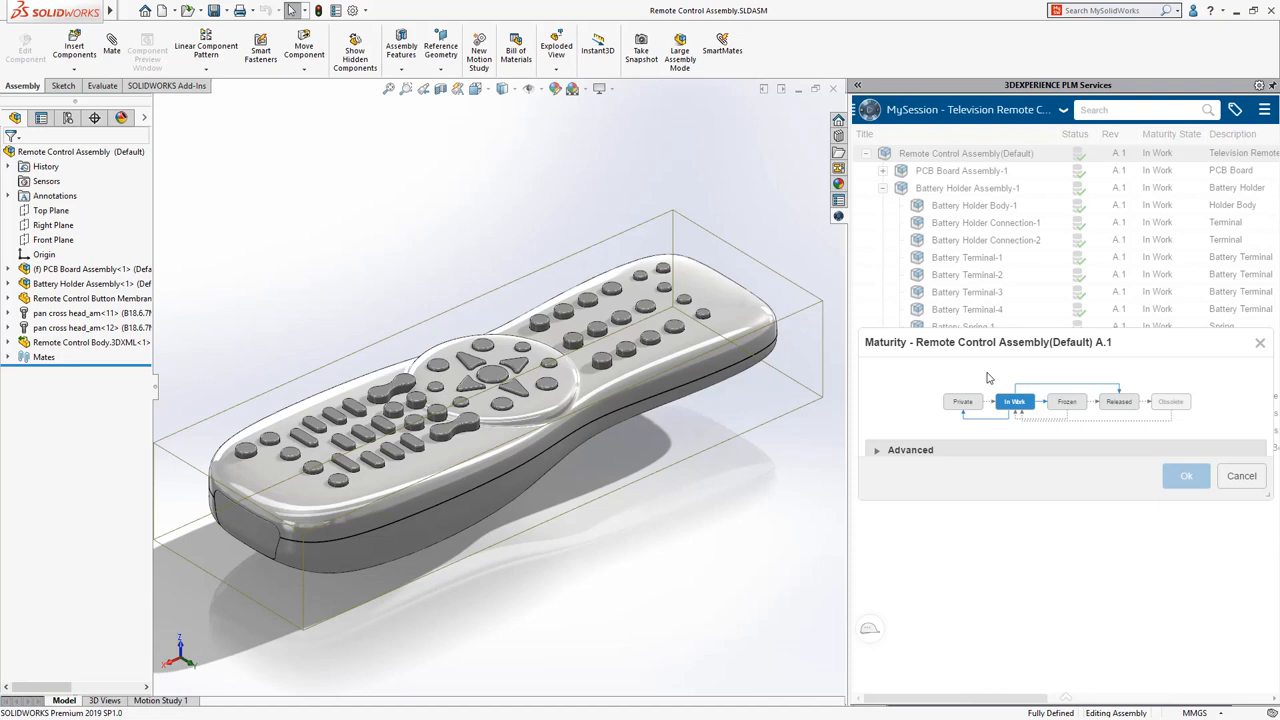
pyautogui.click(1118, 401)
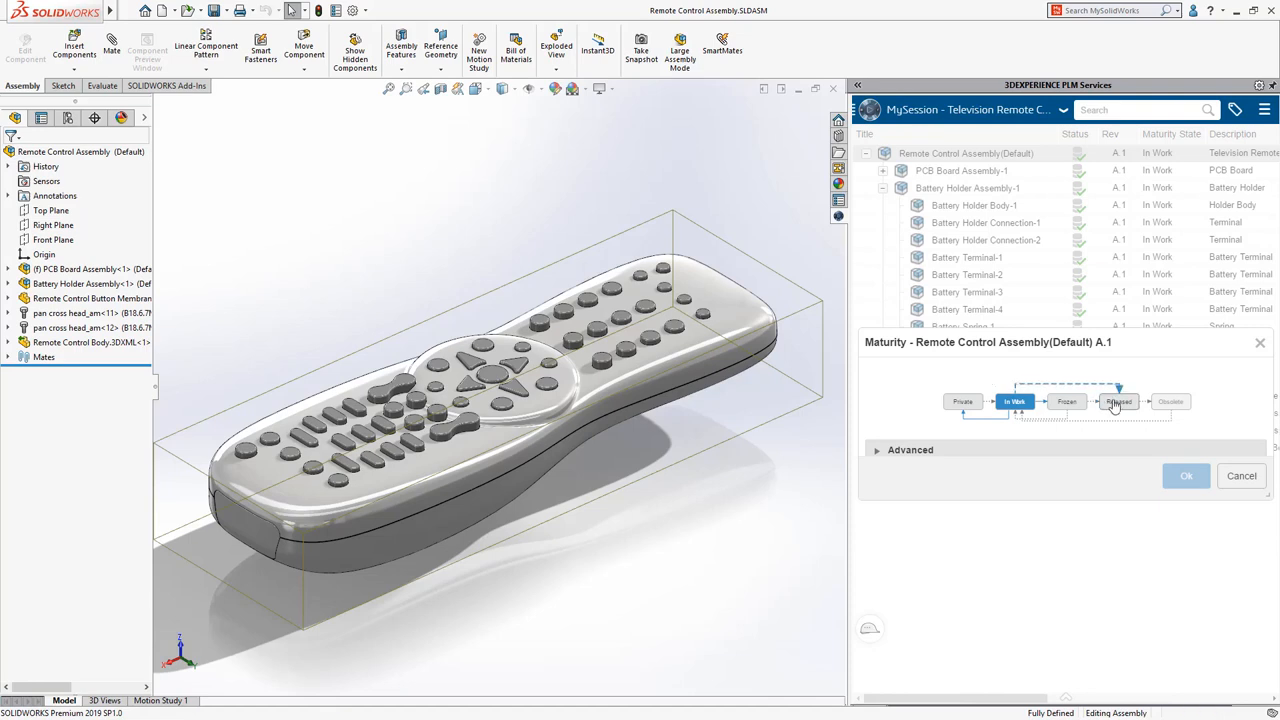
pyautogui.click(1118, 401)
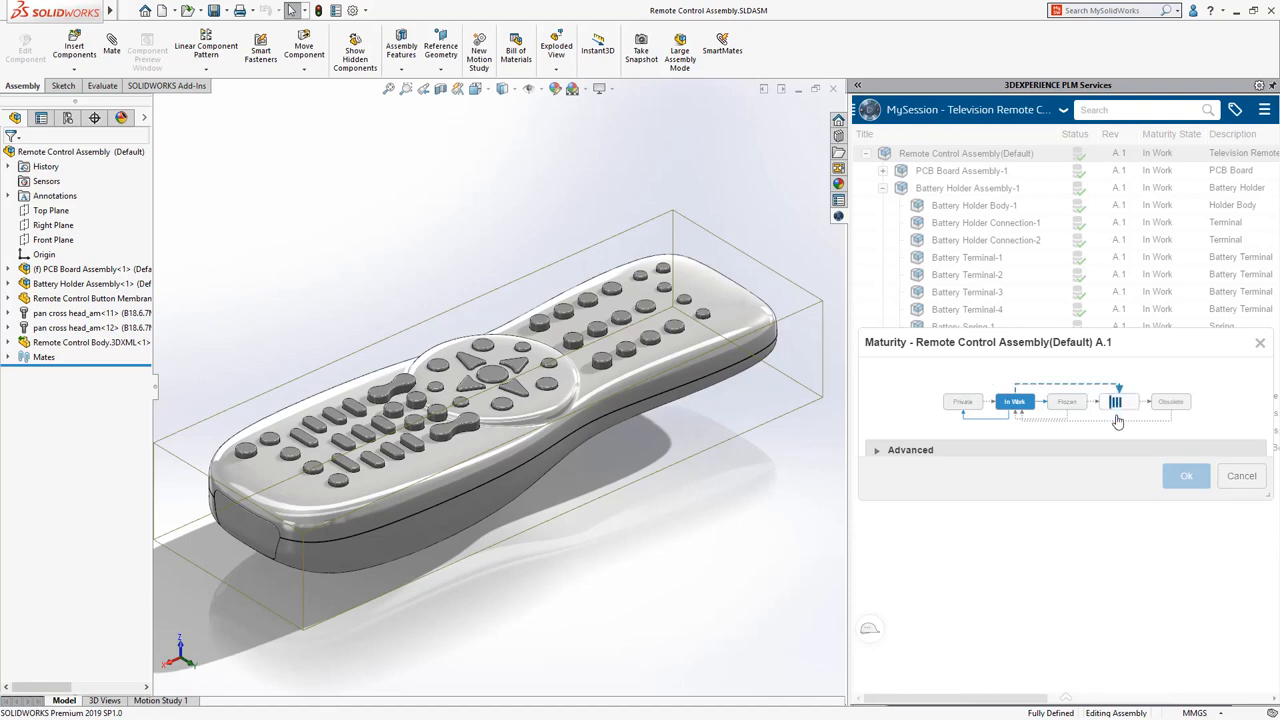